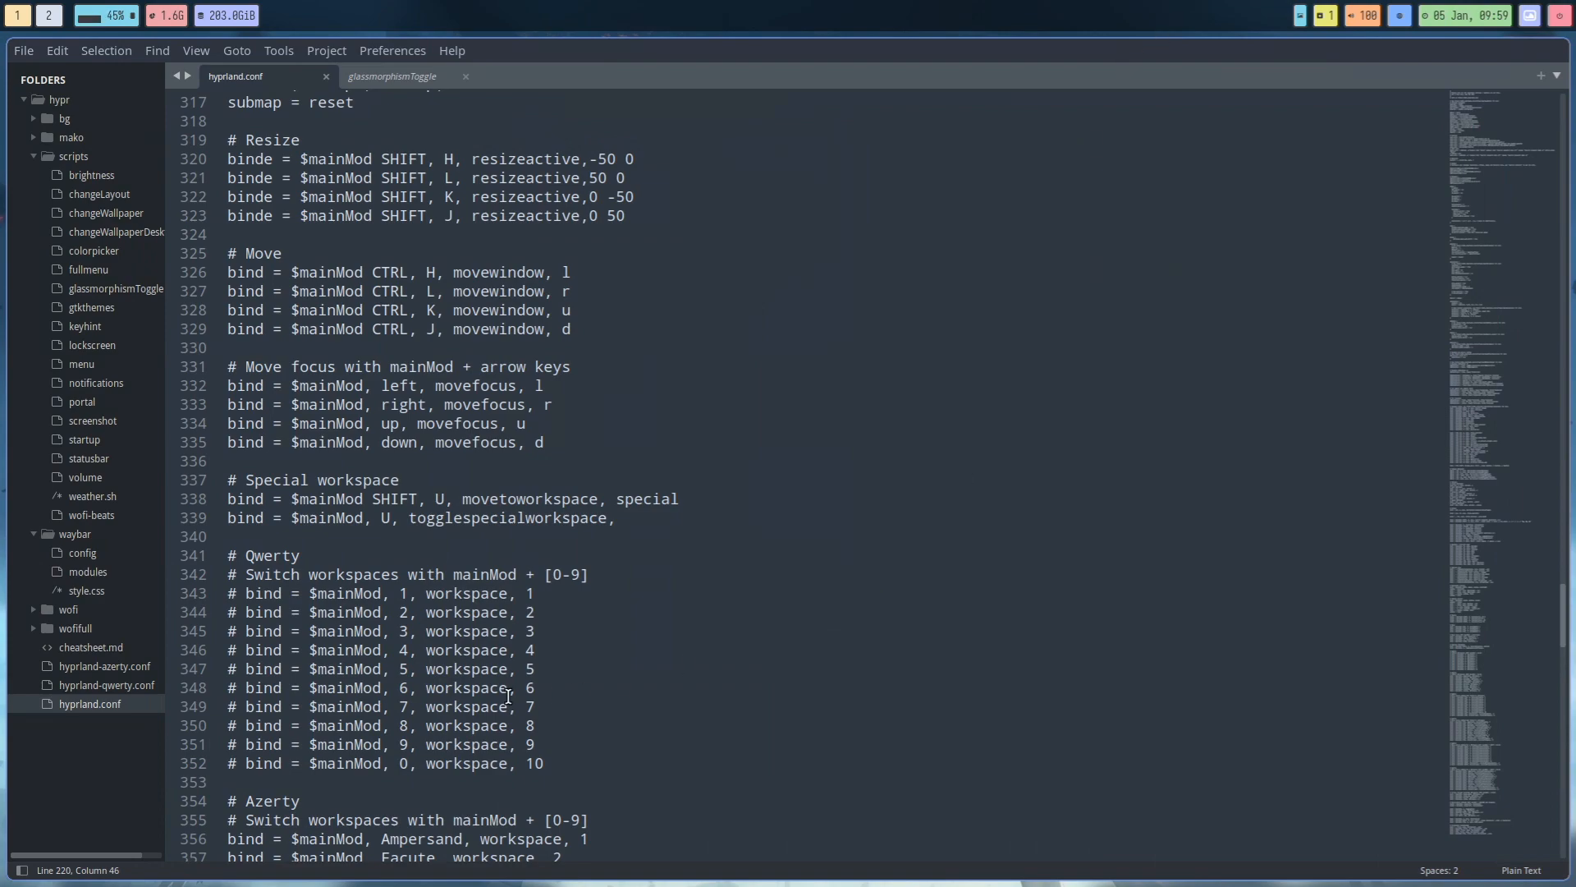
Scroll the config to the hyprpicker keybinding and select its command.
scroll(down, 3)
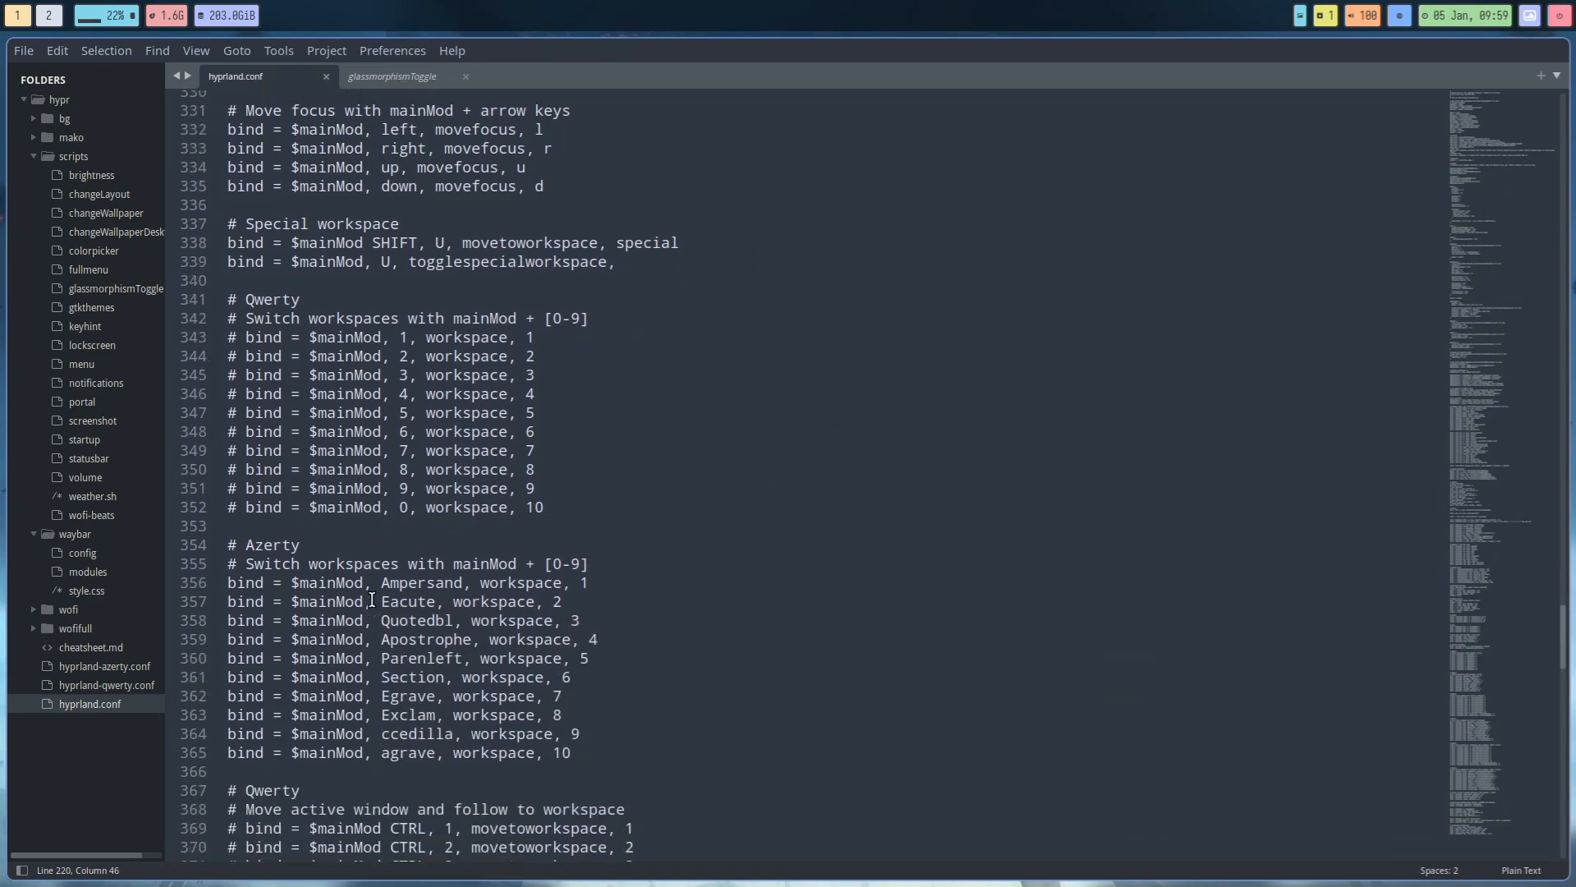
scroll(down, 3)
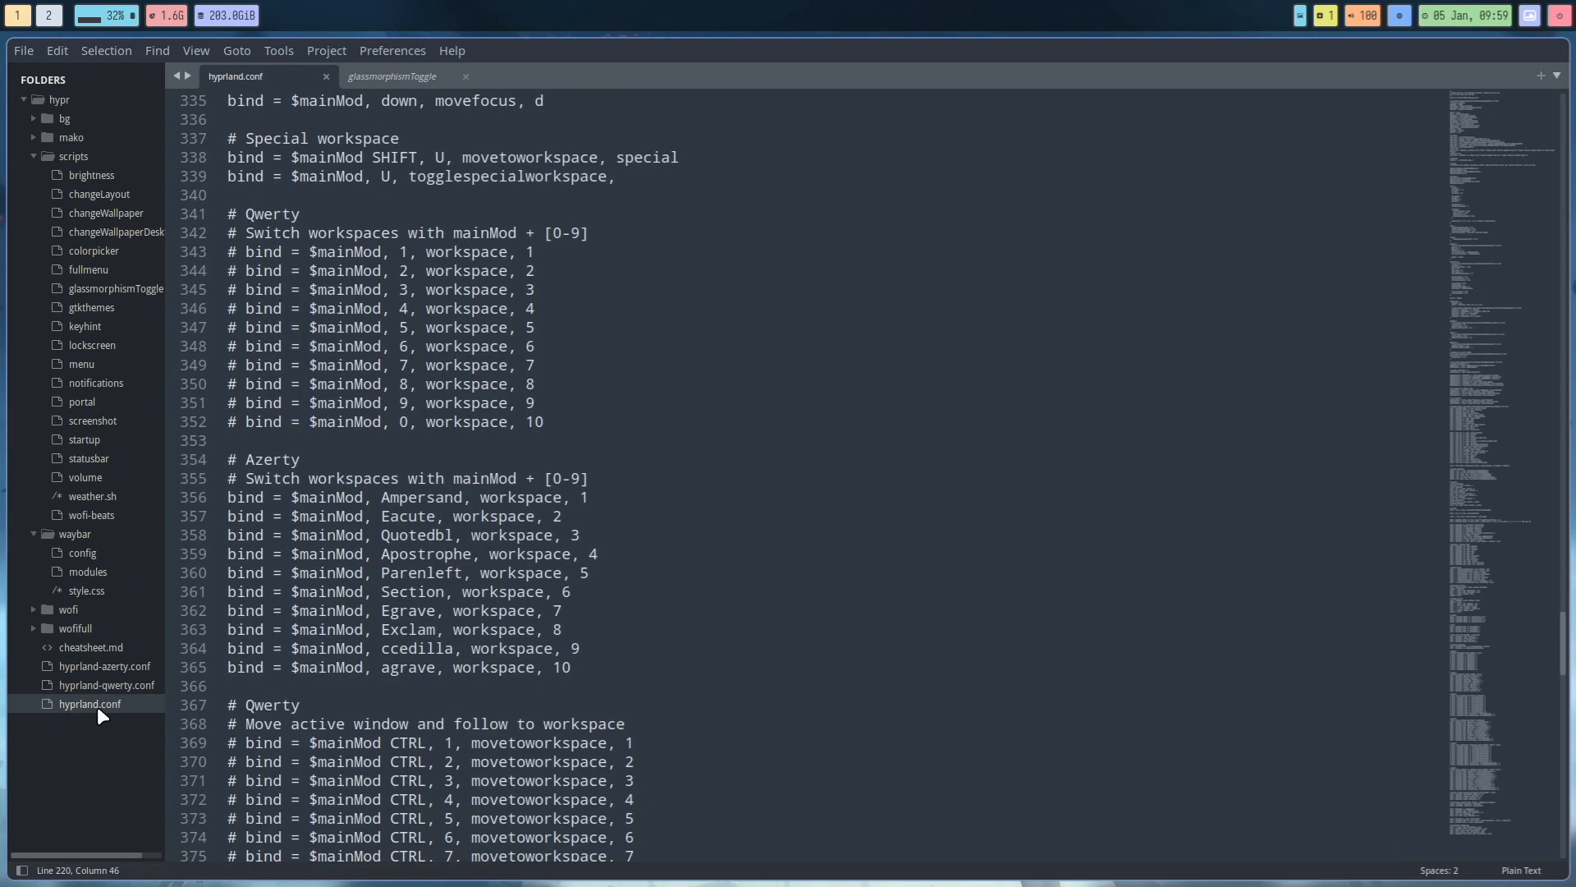
scroll(down, 3)
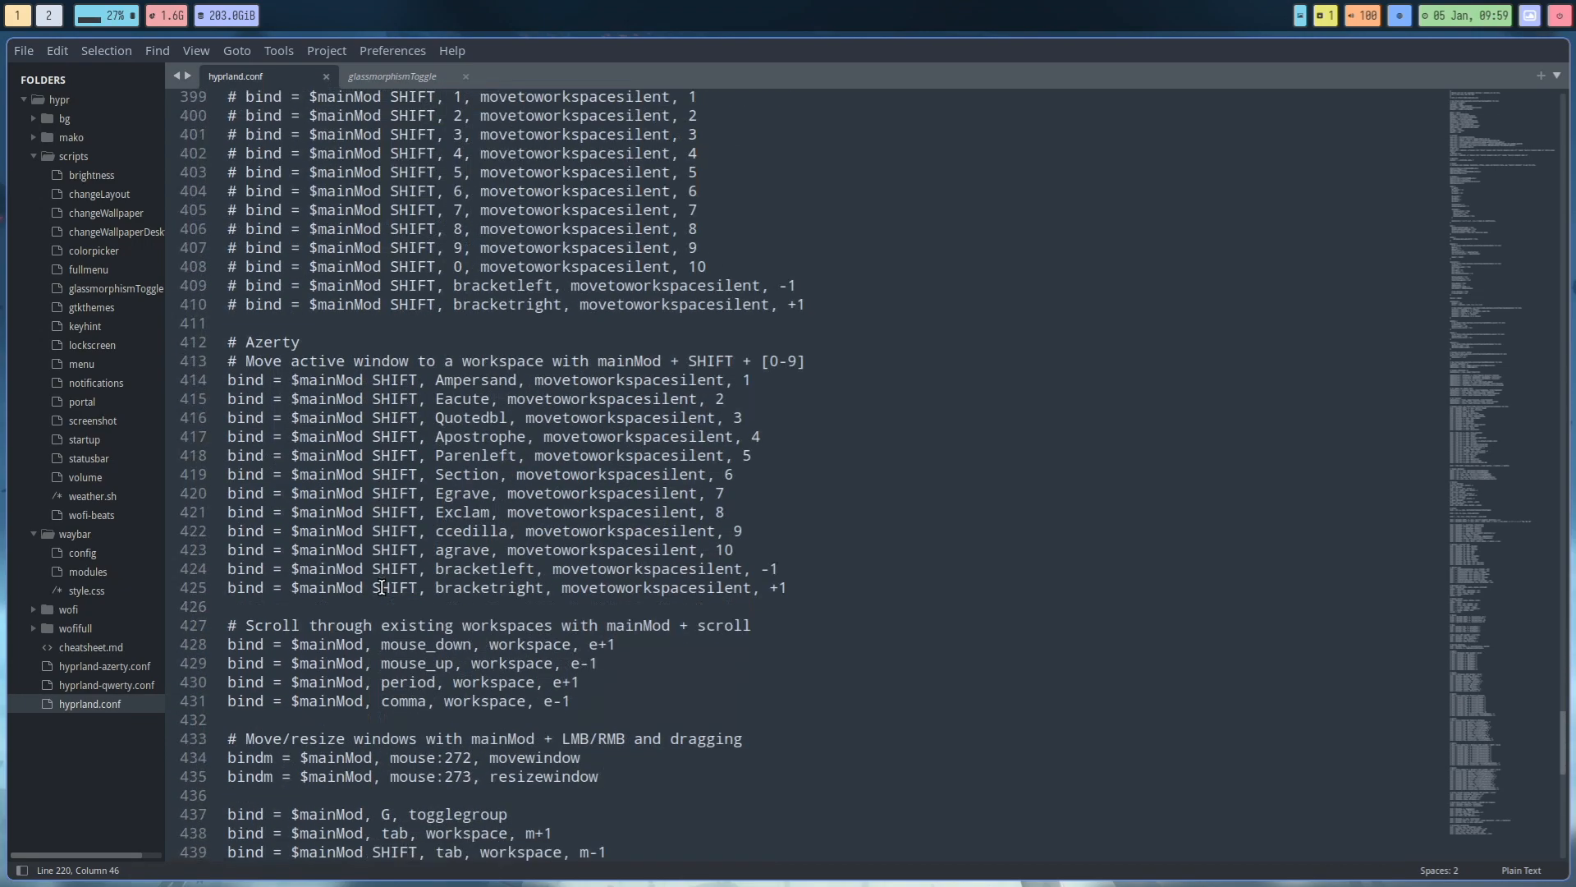
scroll(down, 3)
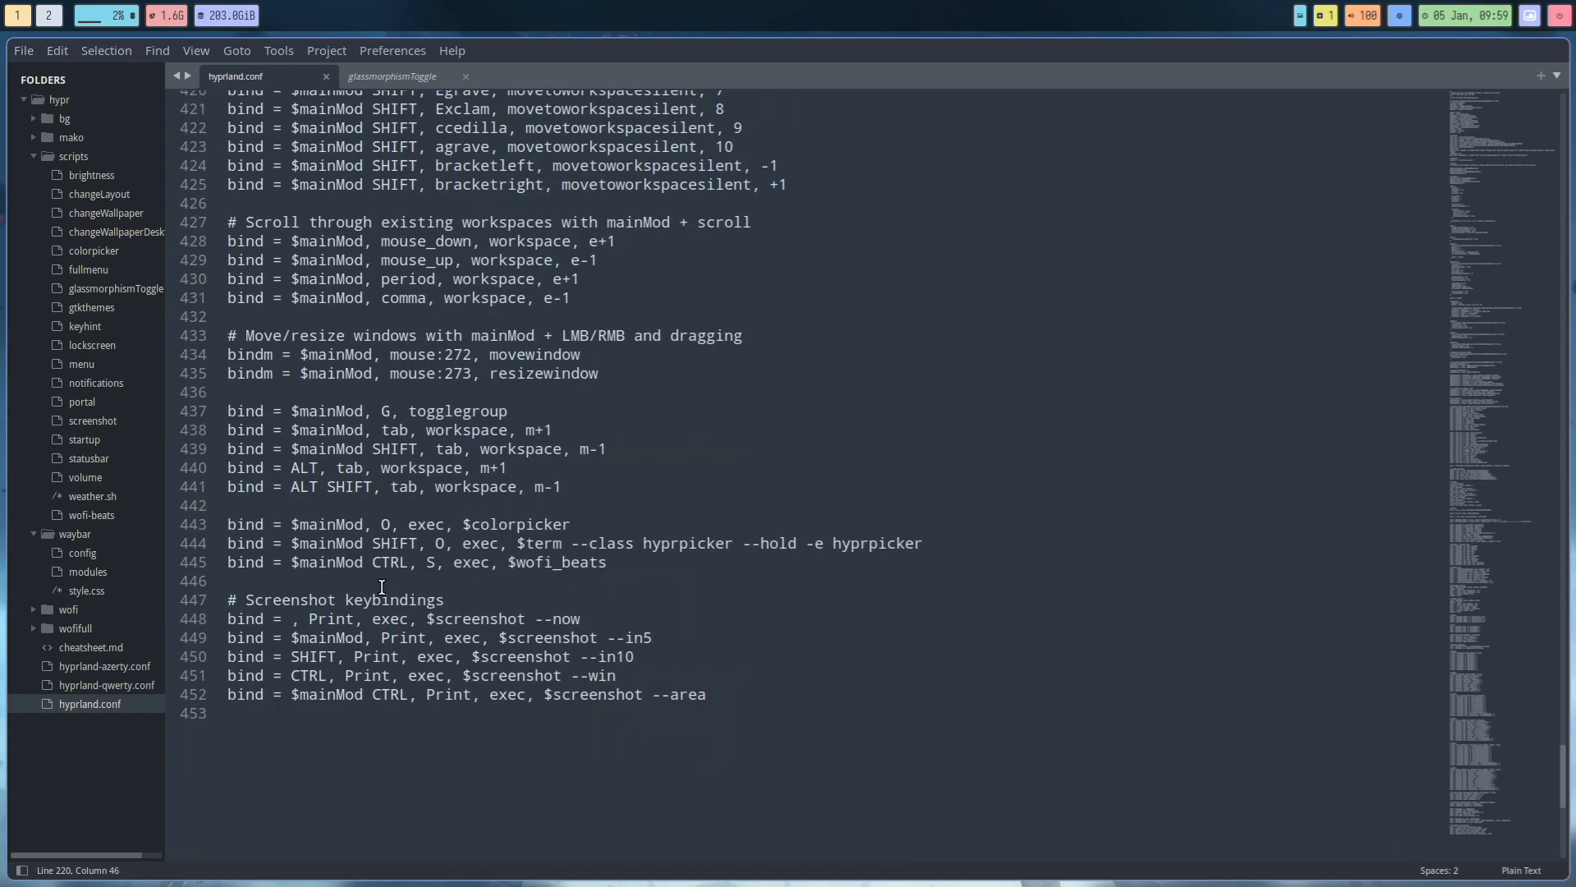
double_click(687, 543)
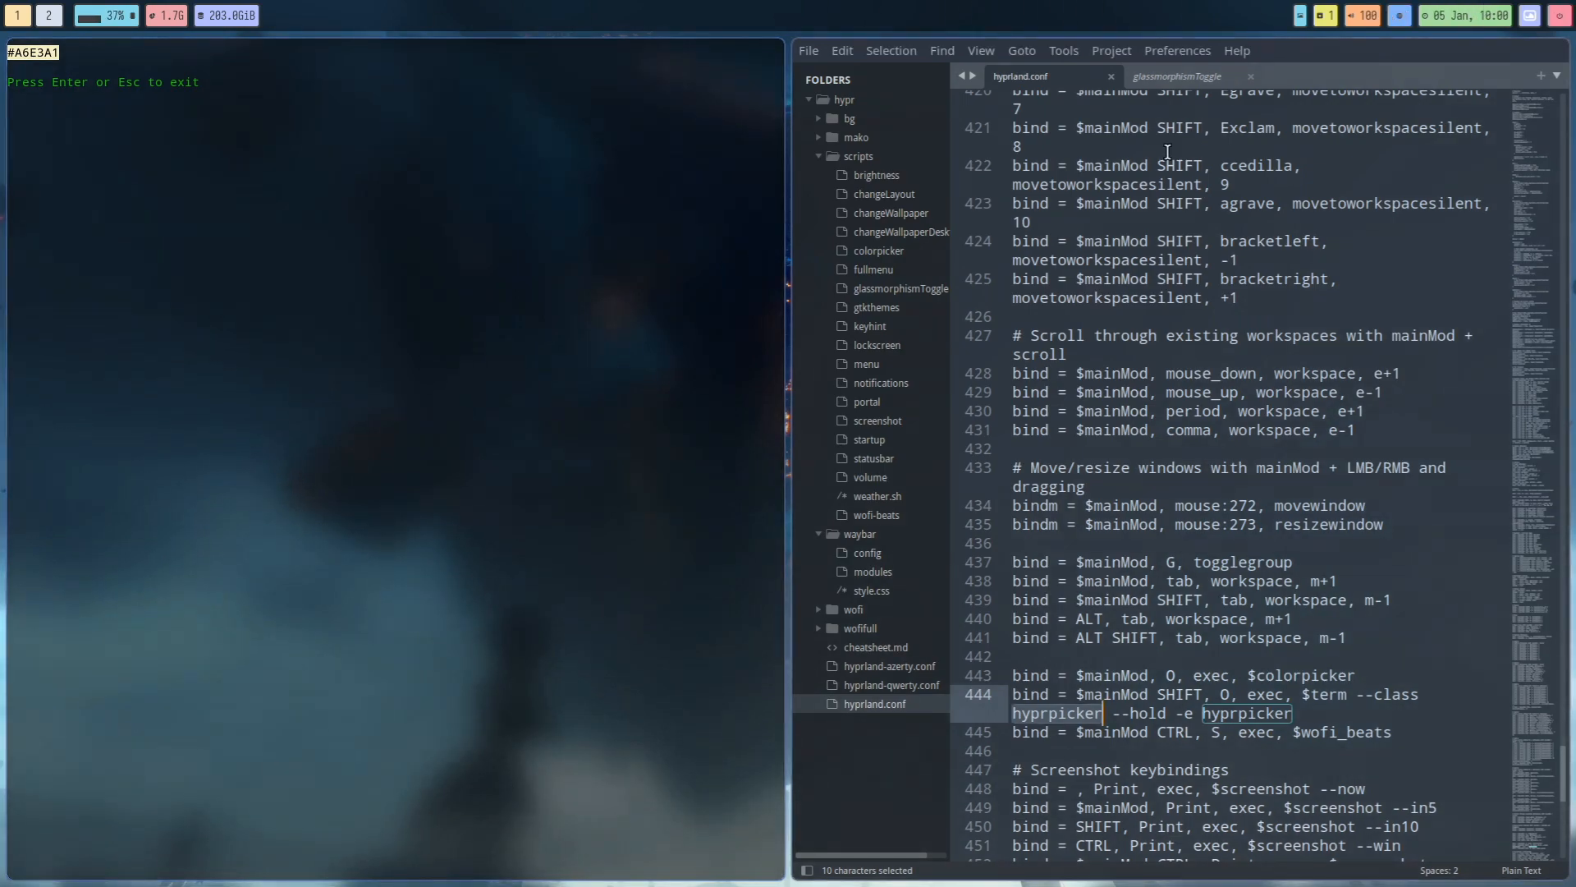
mouse_move(898, 455)
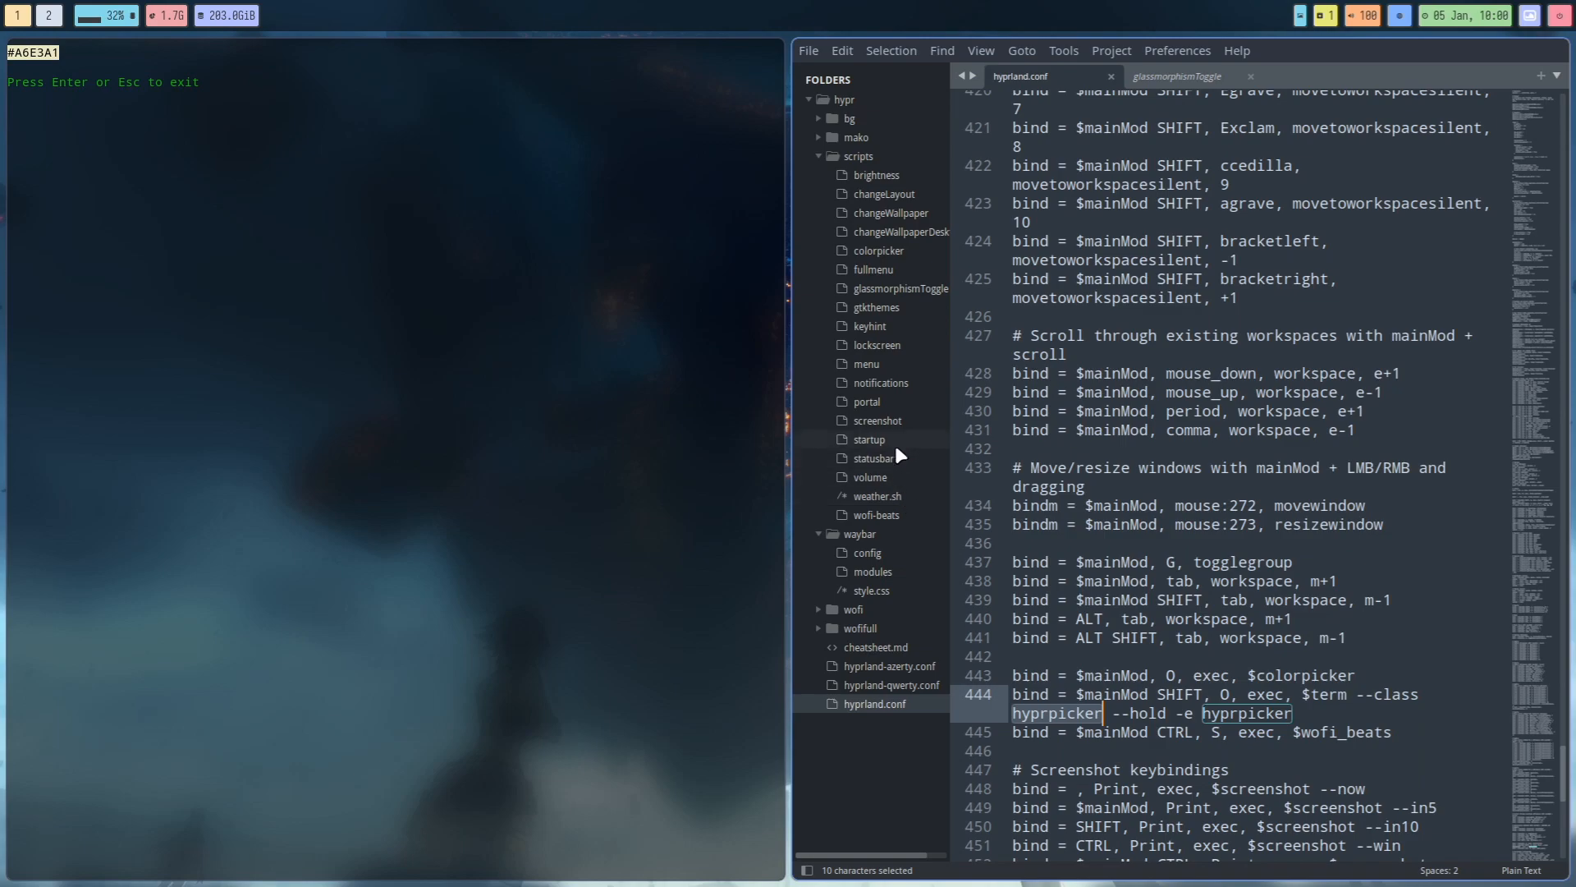
Search Waybar's style.css for the sampled colour #A6E3A1 to locate the #clock rule.
click(817, 534)
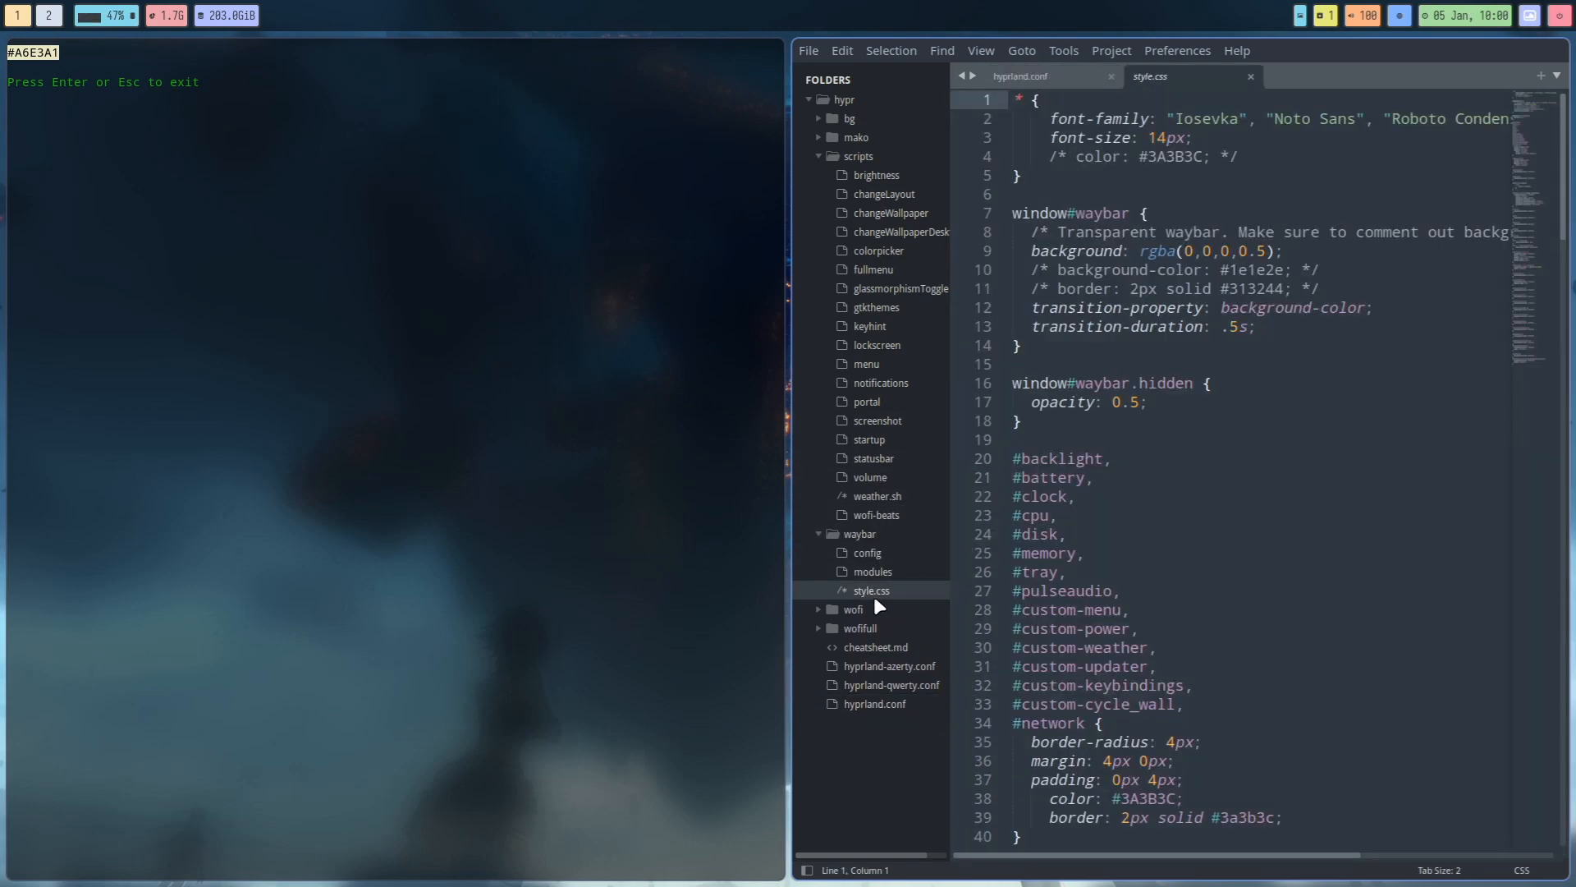
click(1061, 534)
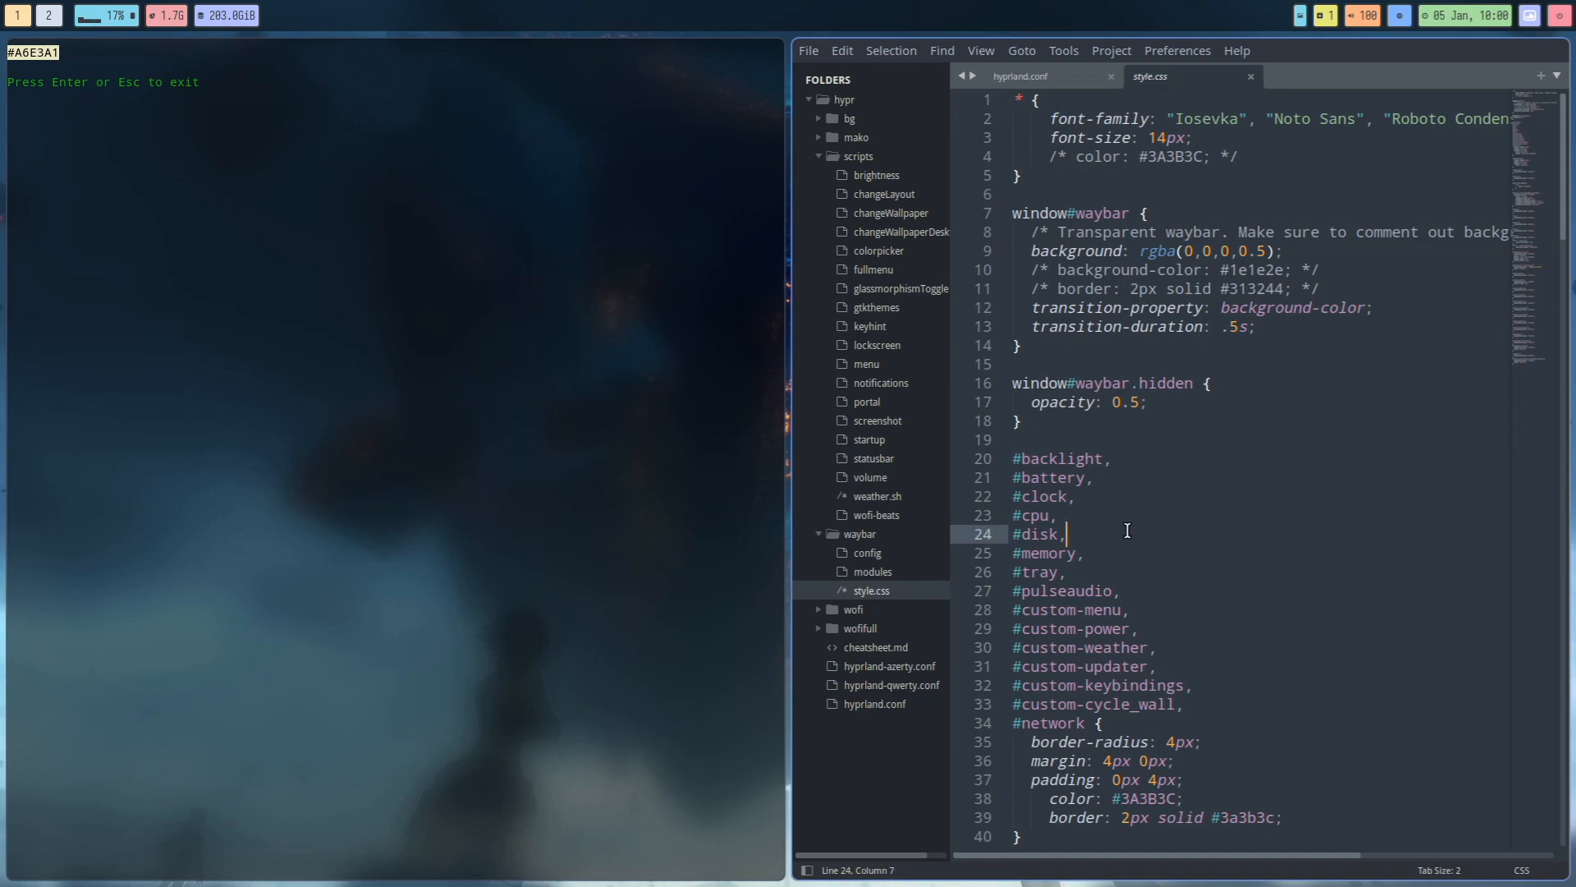
key(ctrl+f)
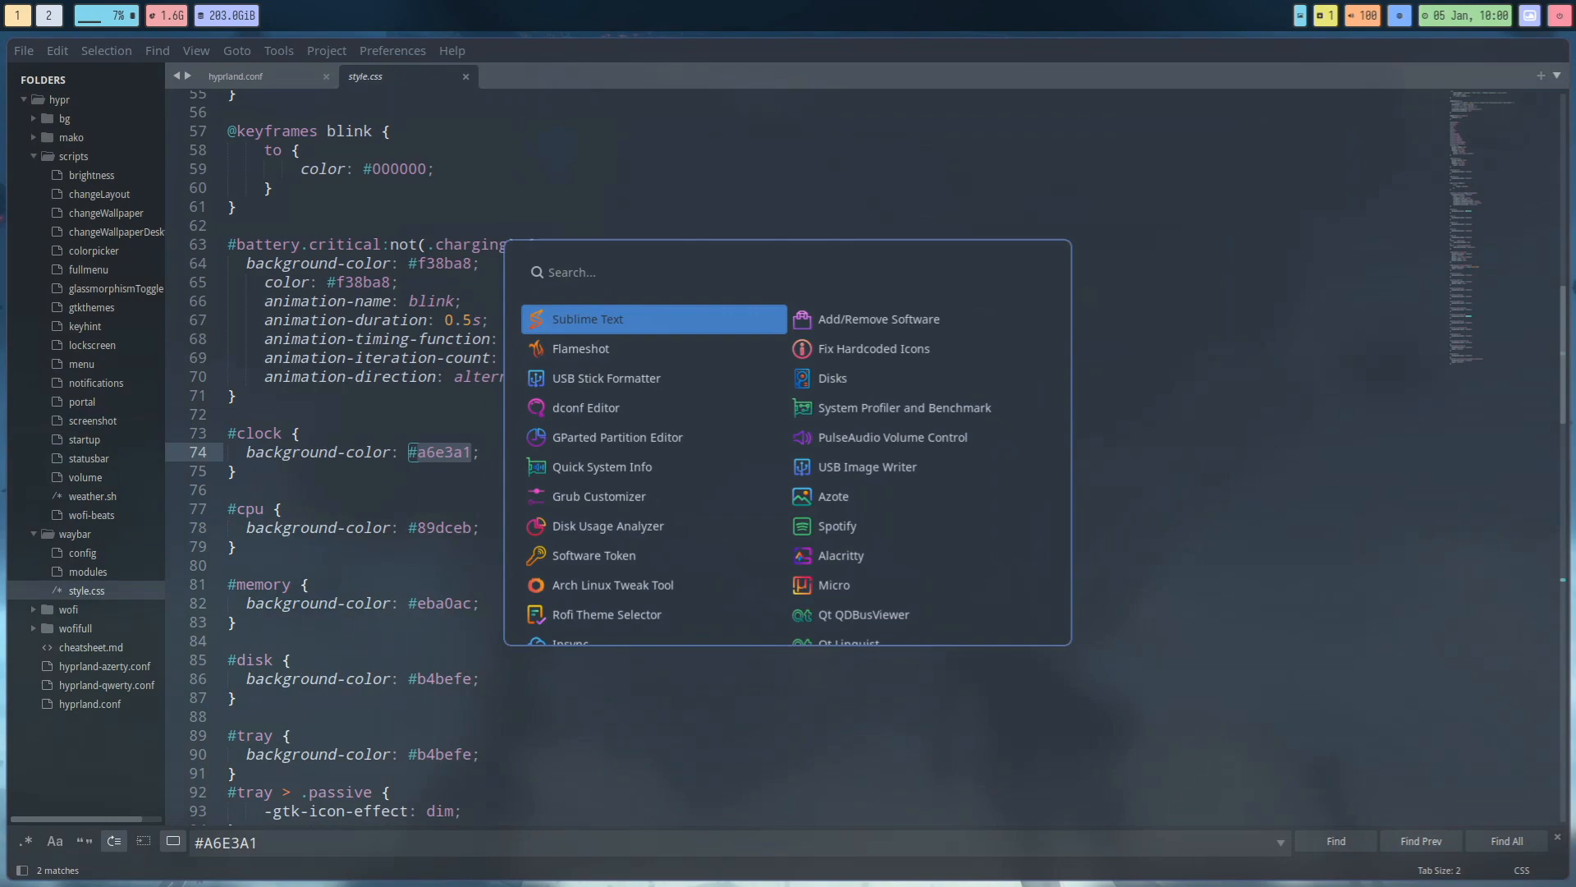
Search Rofi for 'hyprpicker', find no match, and dismiss the launcher.
text(hyp)
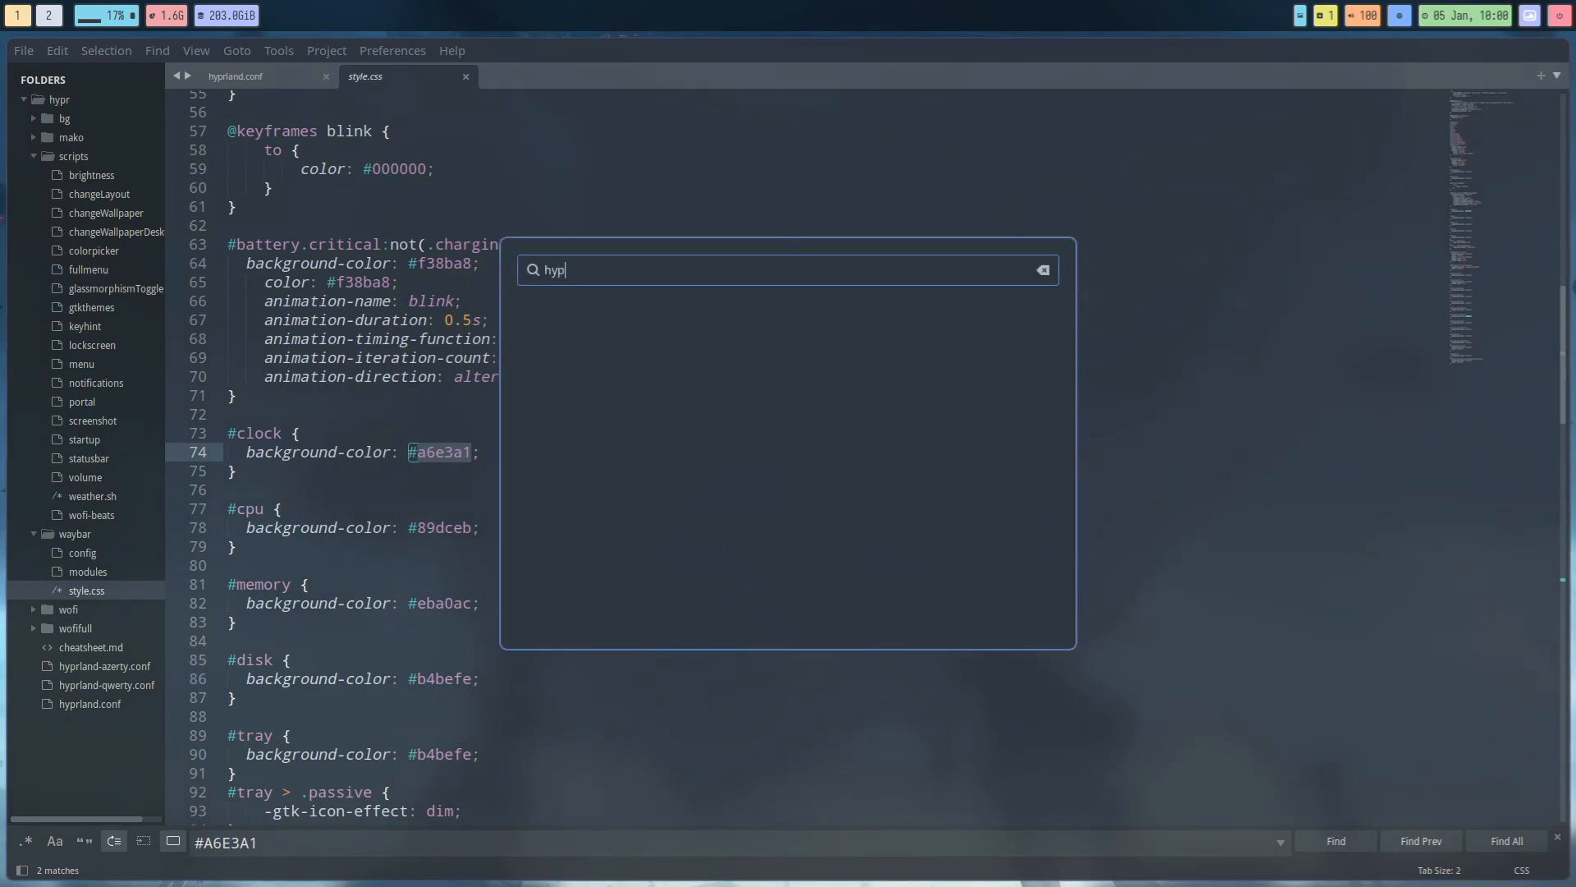
key(BackSpace)
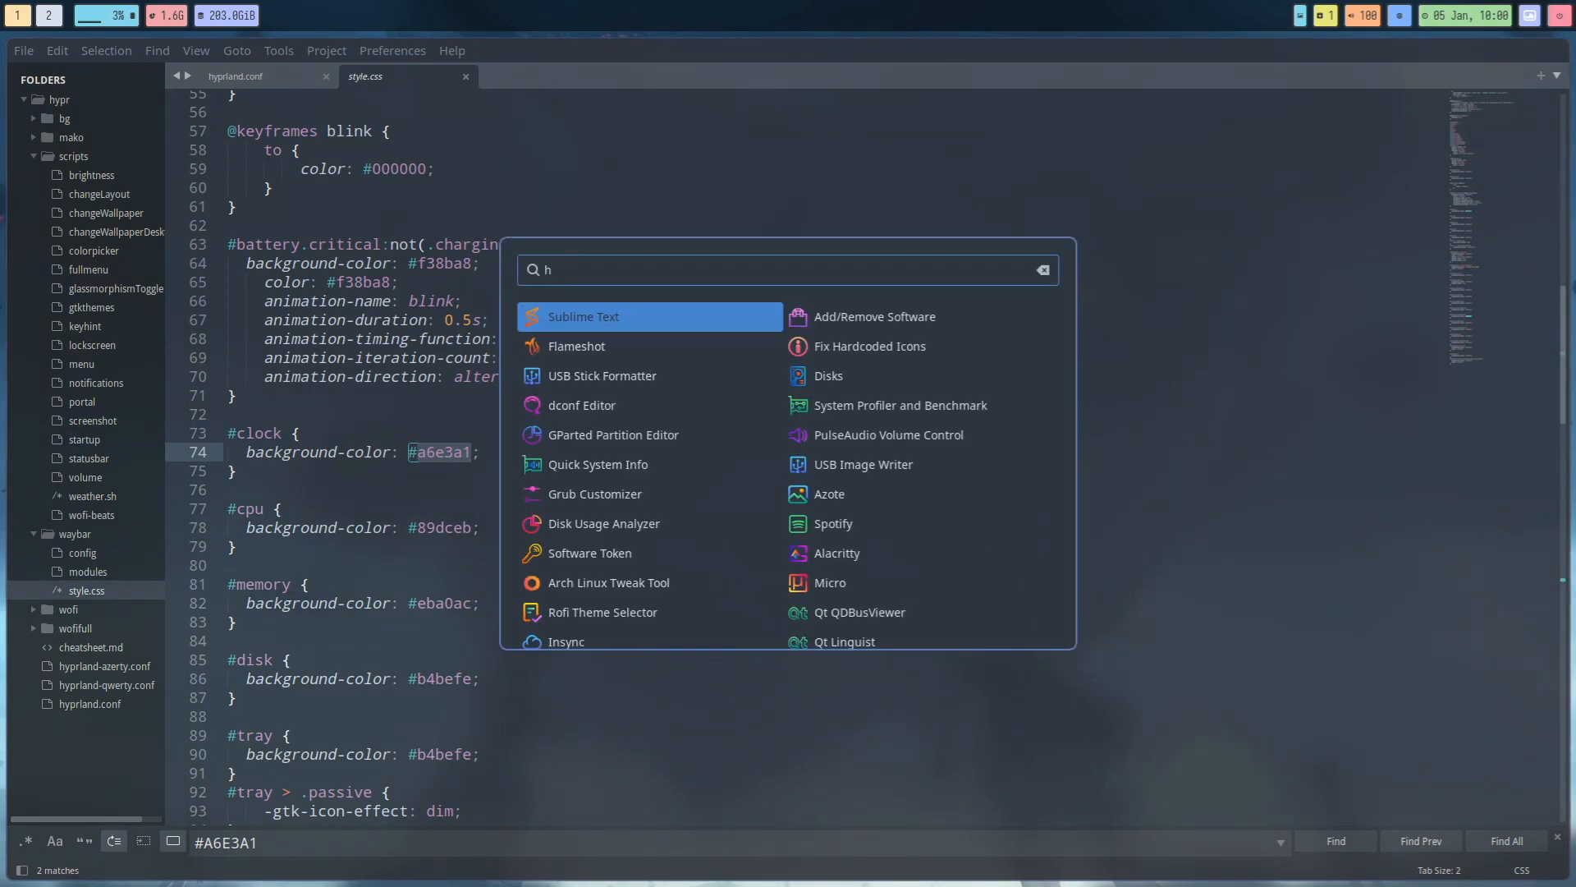
text(ypr)
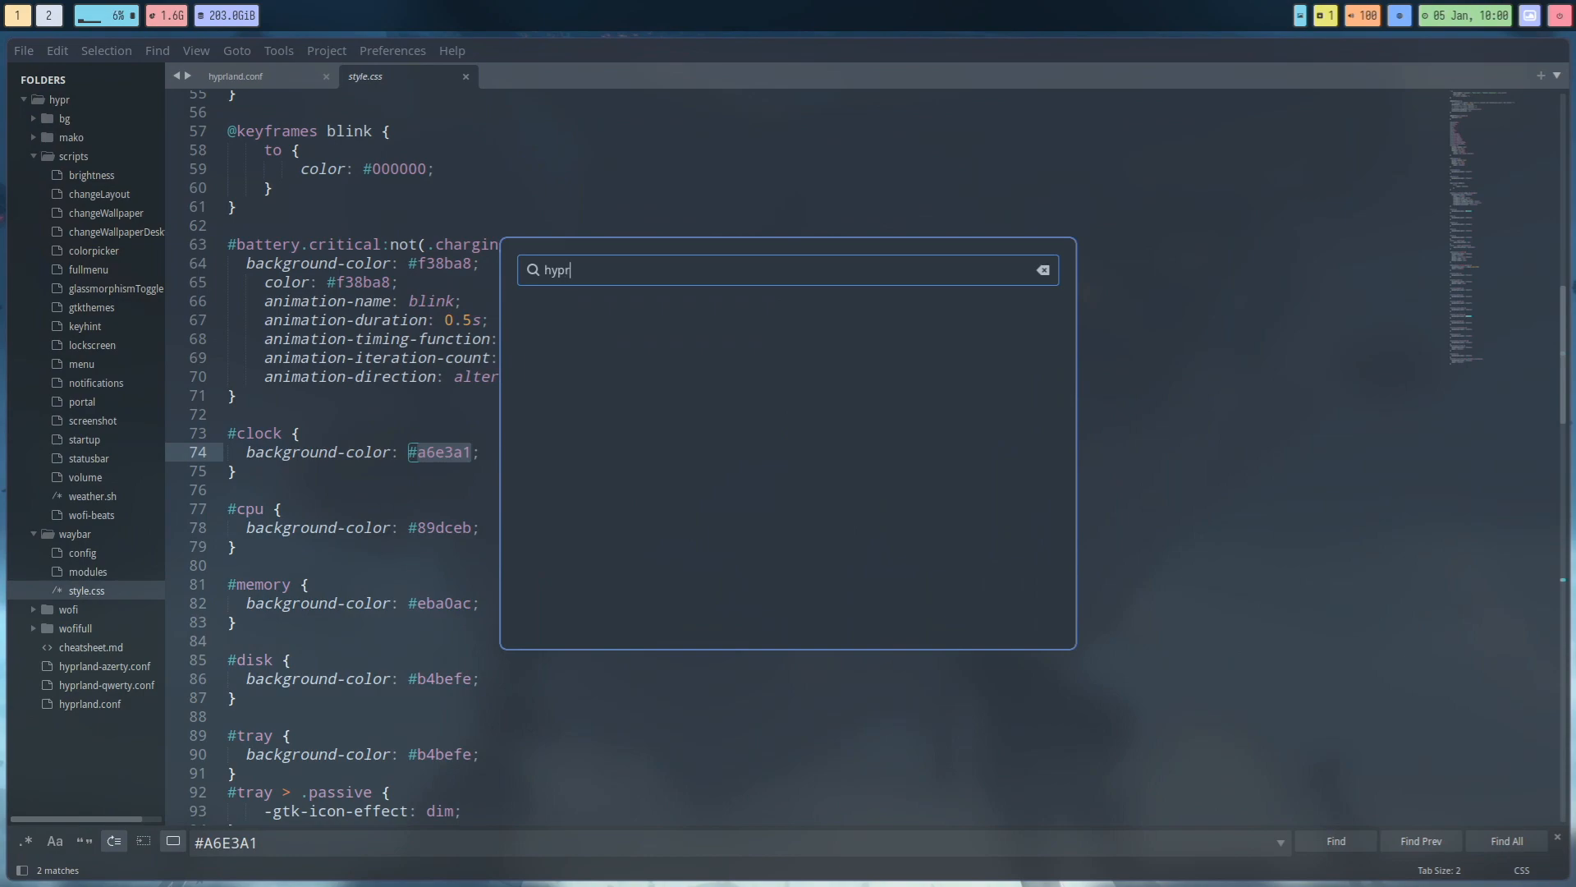
text(picker)
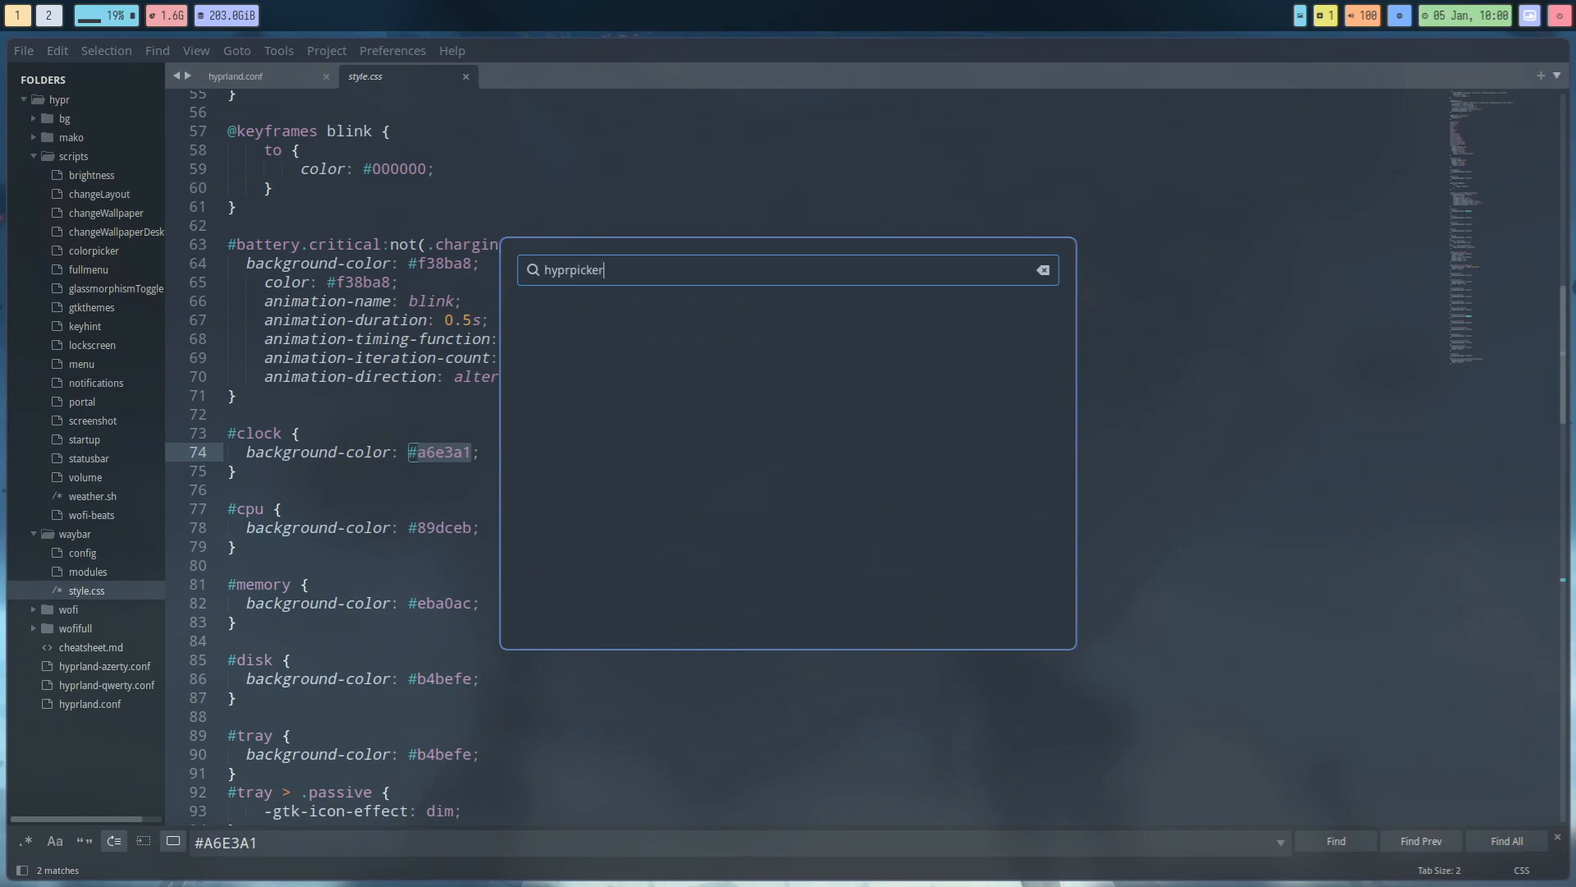
key(Escape)
text(hyprpicker)
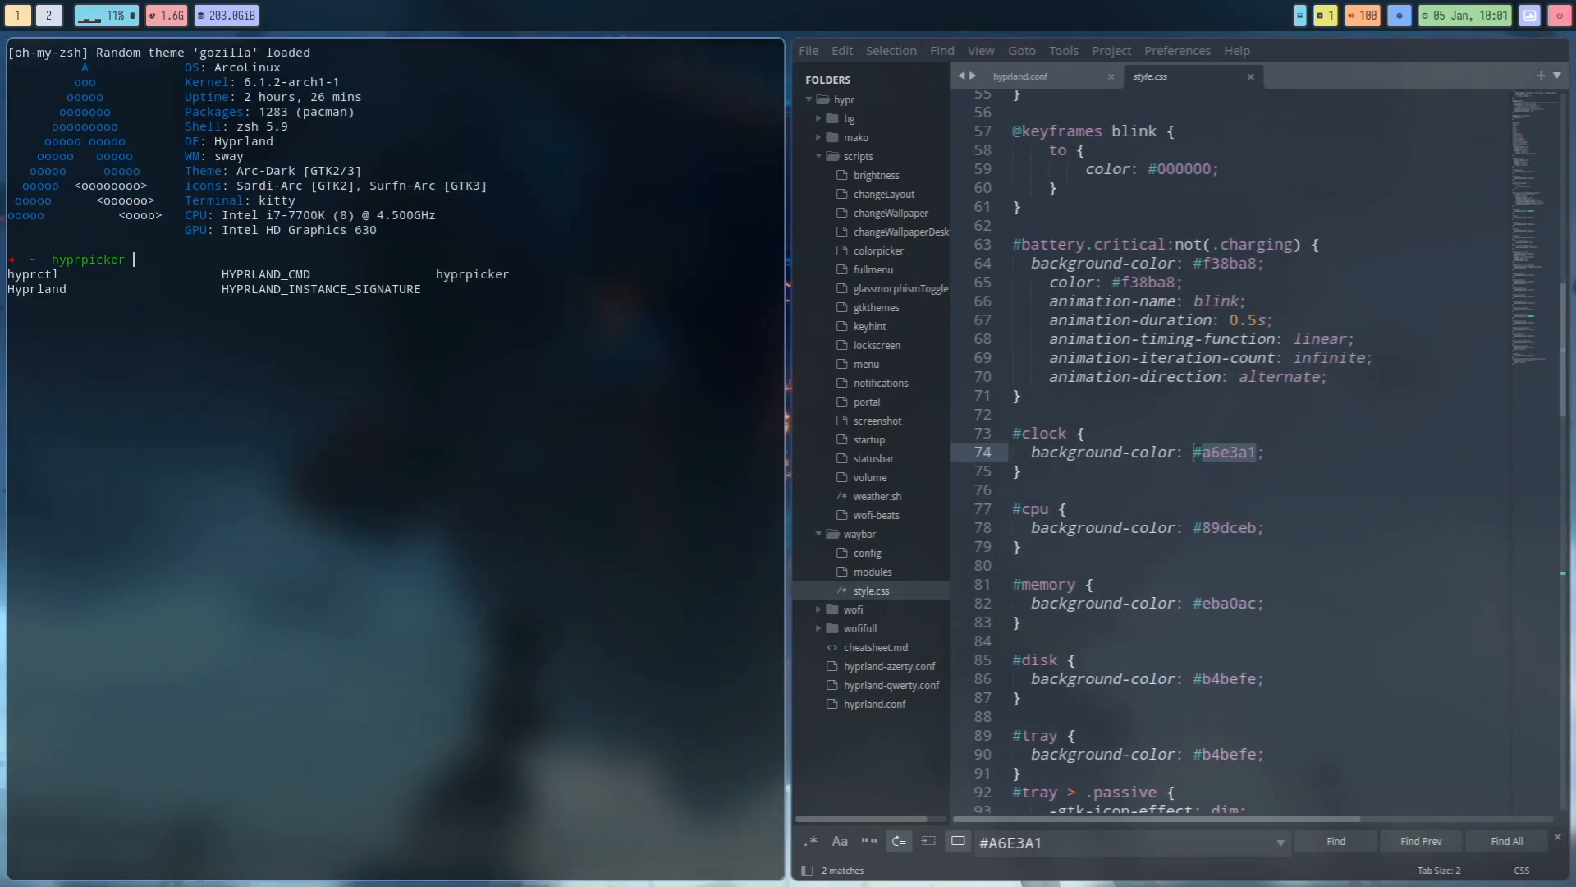
Run hyprpicker in kitty to sample the new colour #FAB387.
key(Return)
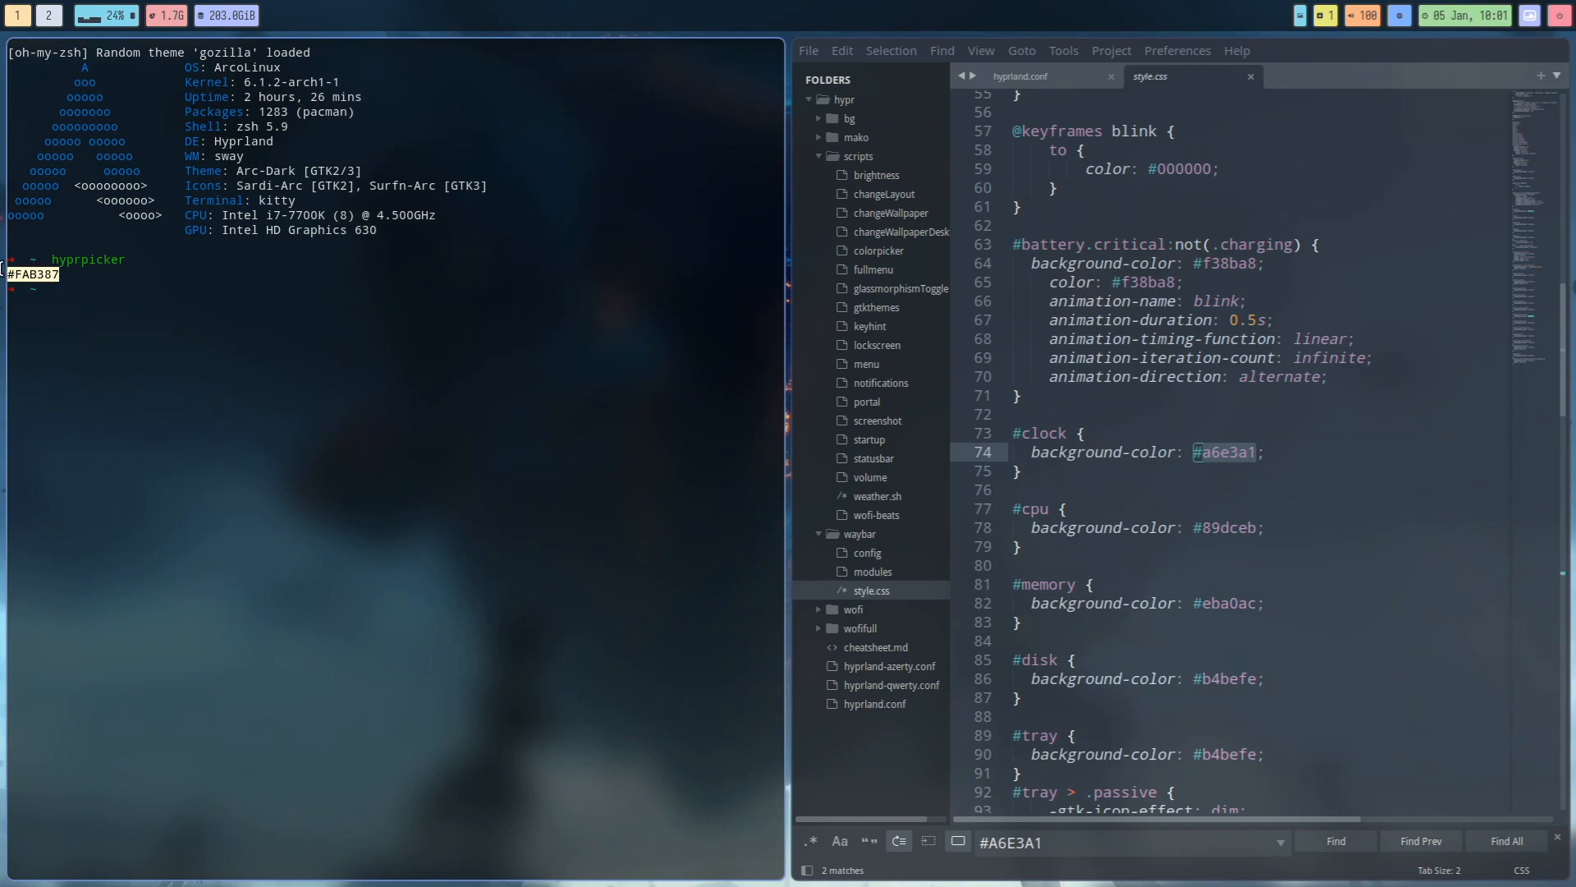
mouse_move(133, 284)
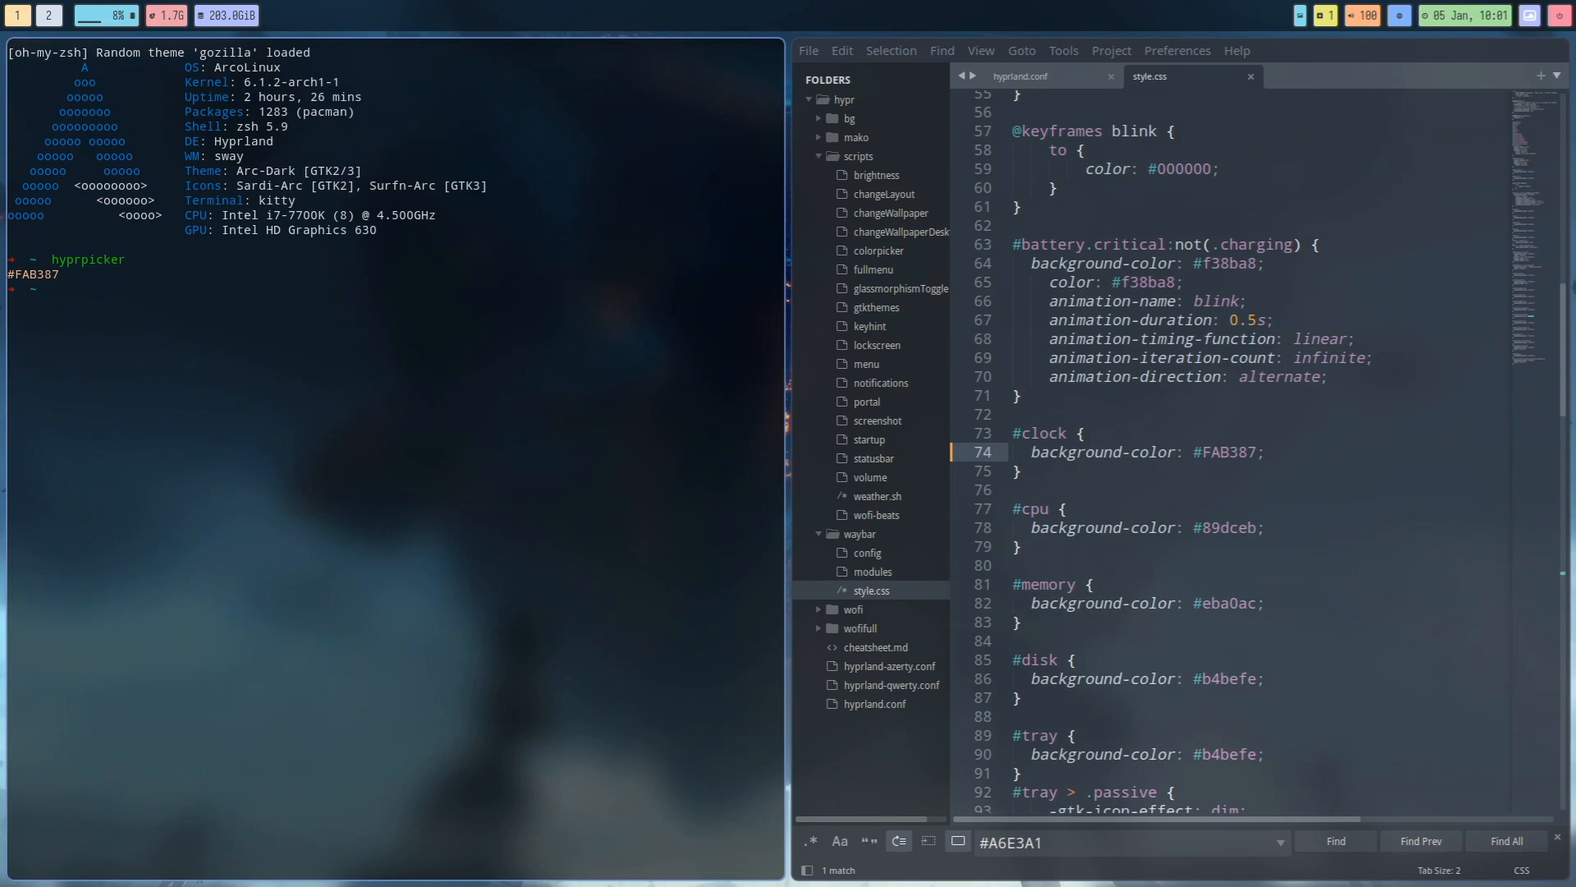
Stop Waybar with pkill and open a terminal in the hypr scripts folder.
text(pkill w)
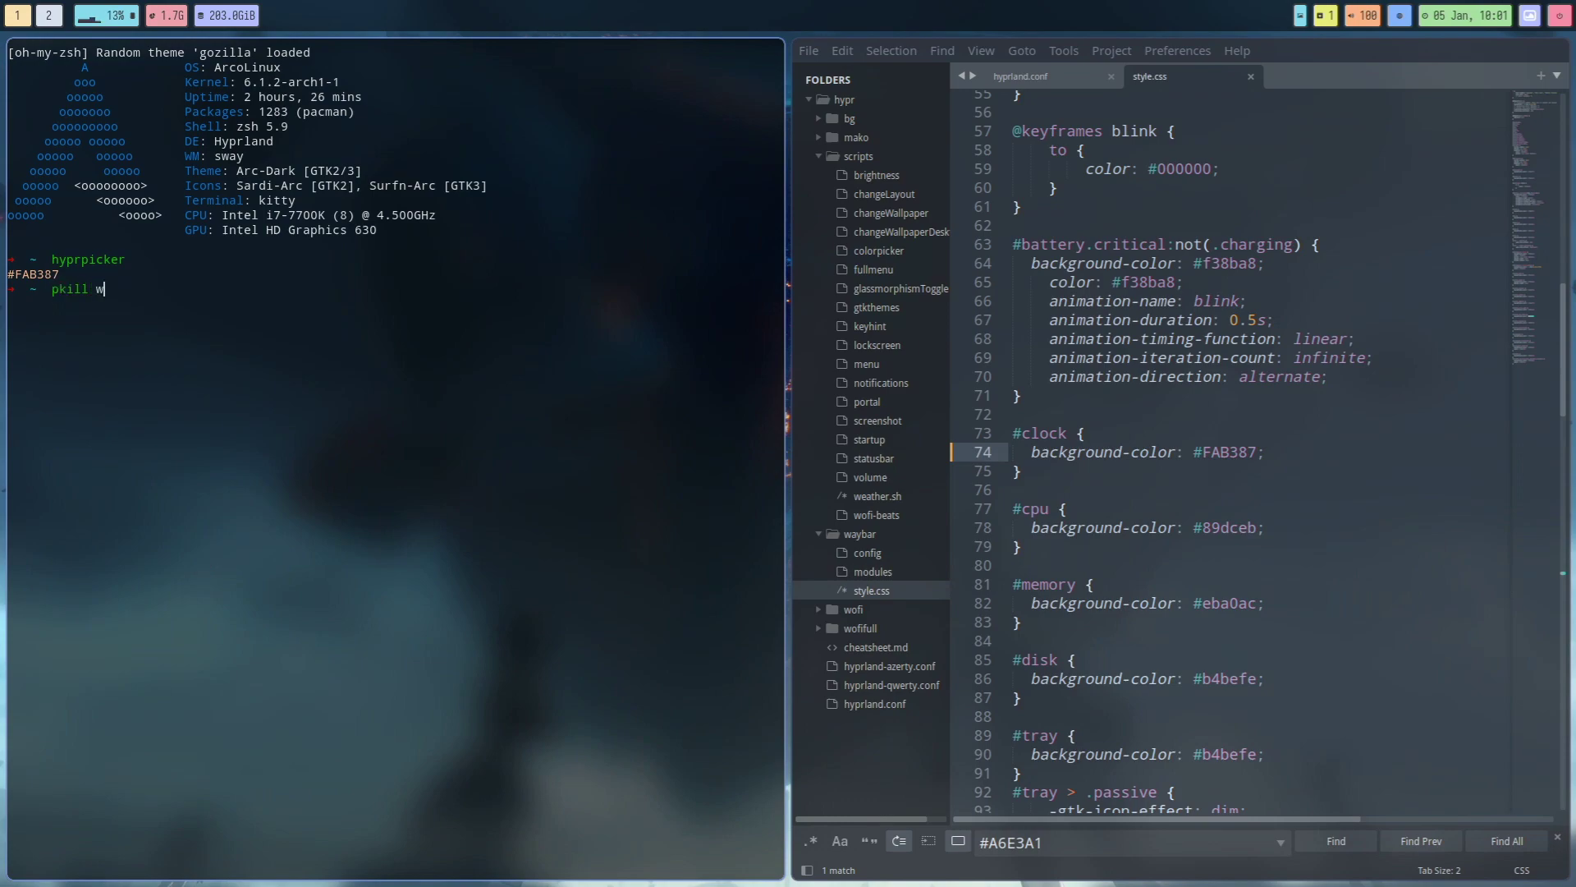
key(Return)
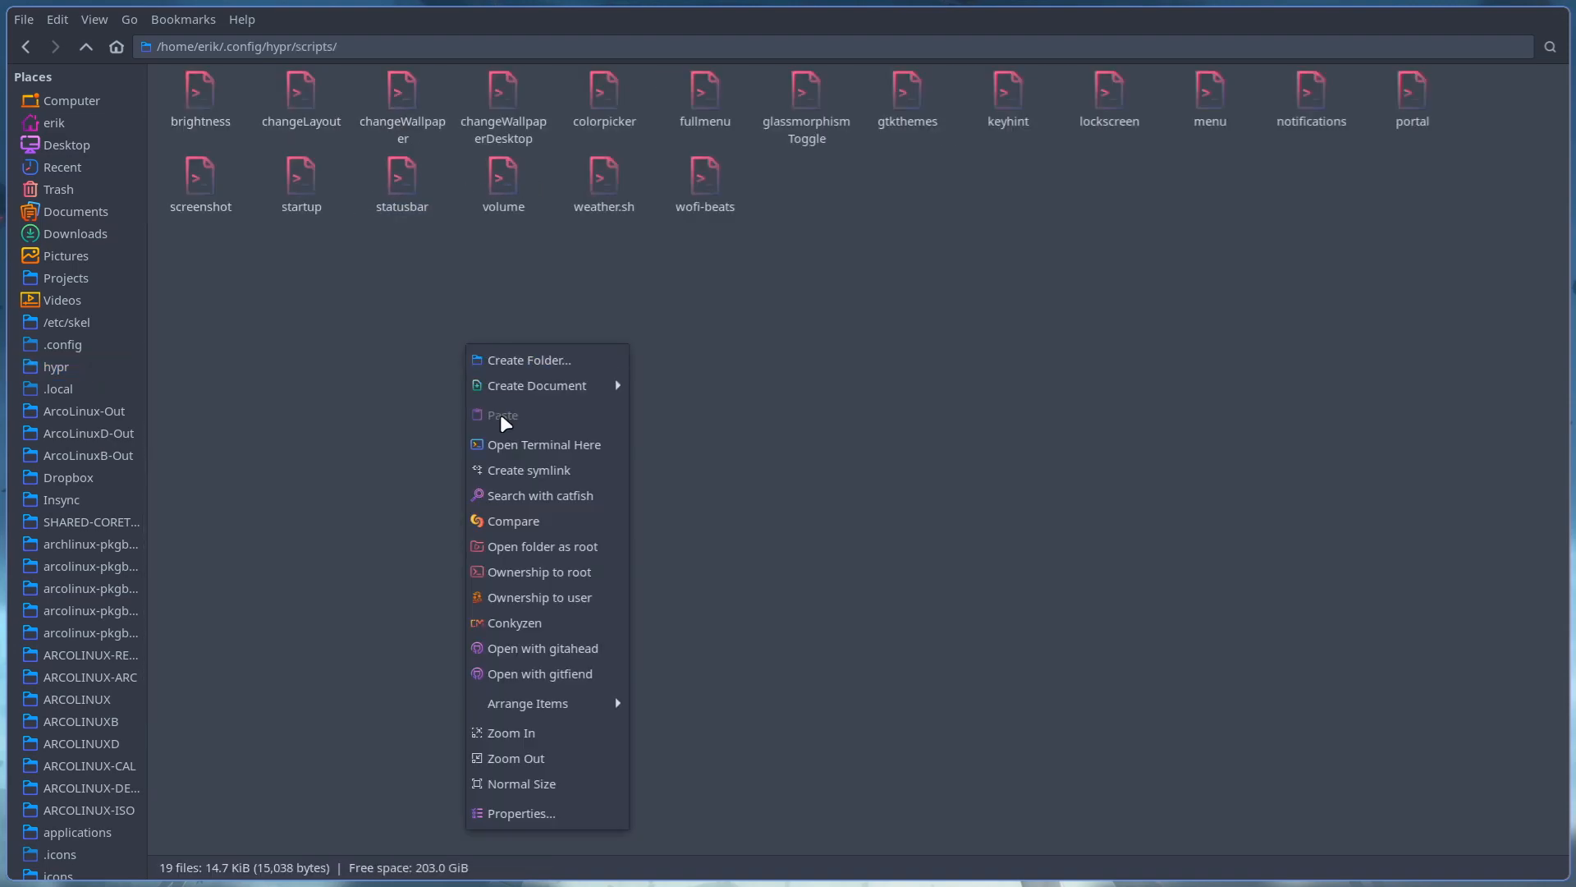
click(546, 445)
text(./statusbar)
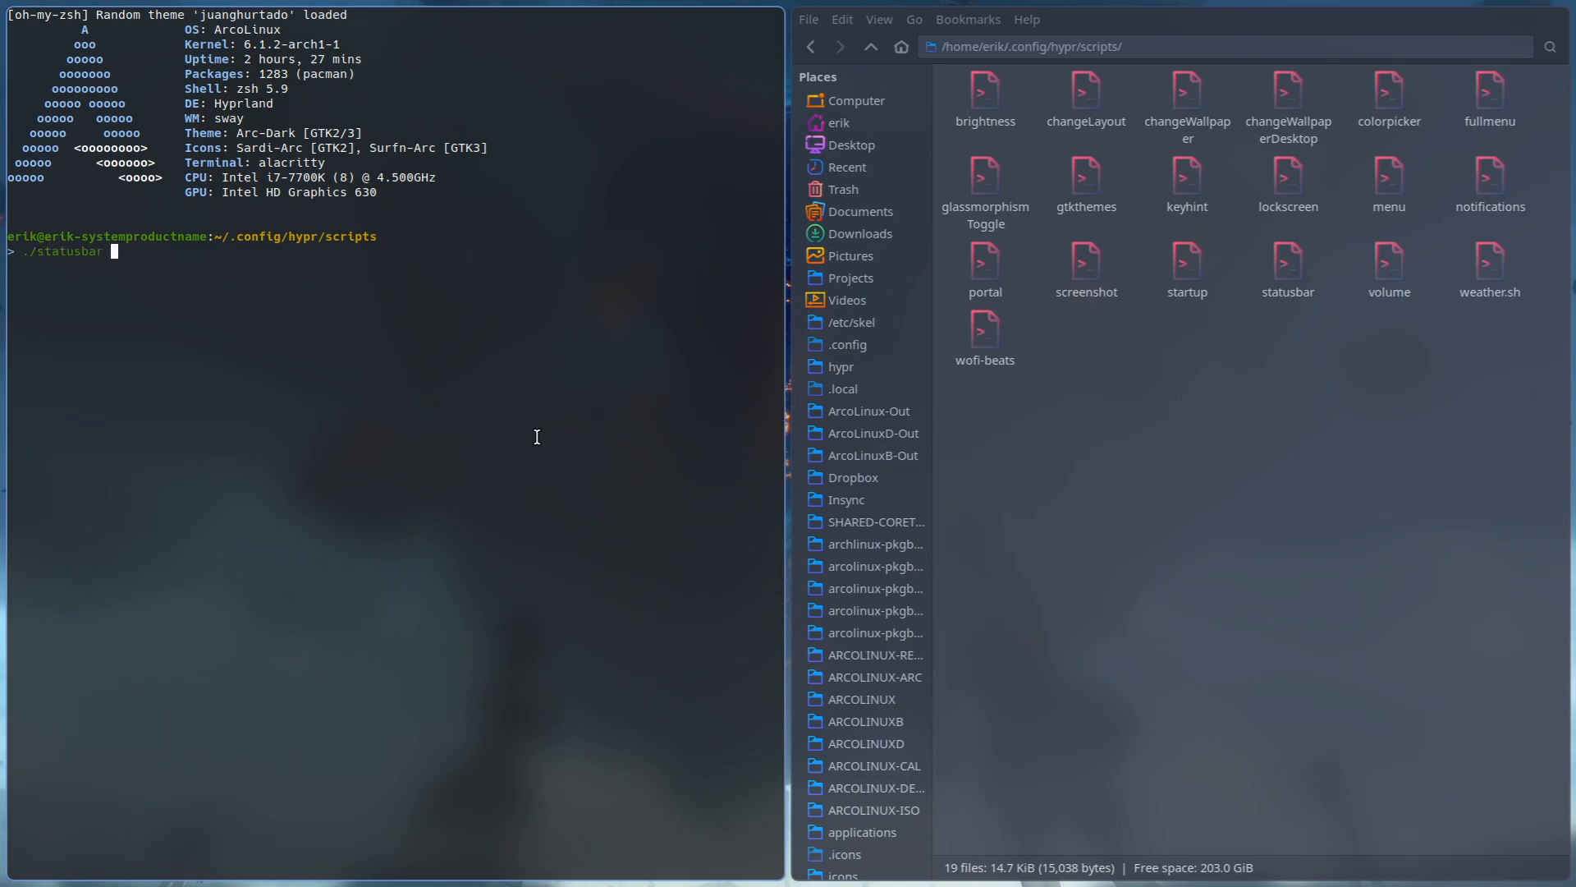
Run ./statusbar to relaunch Waybar with the clock in the new #FAB387 colour.
key(Return)
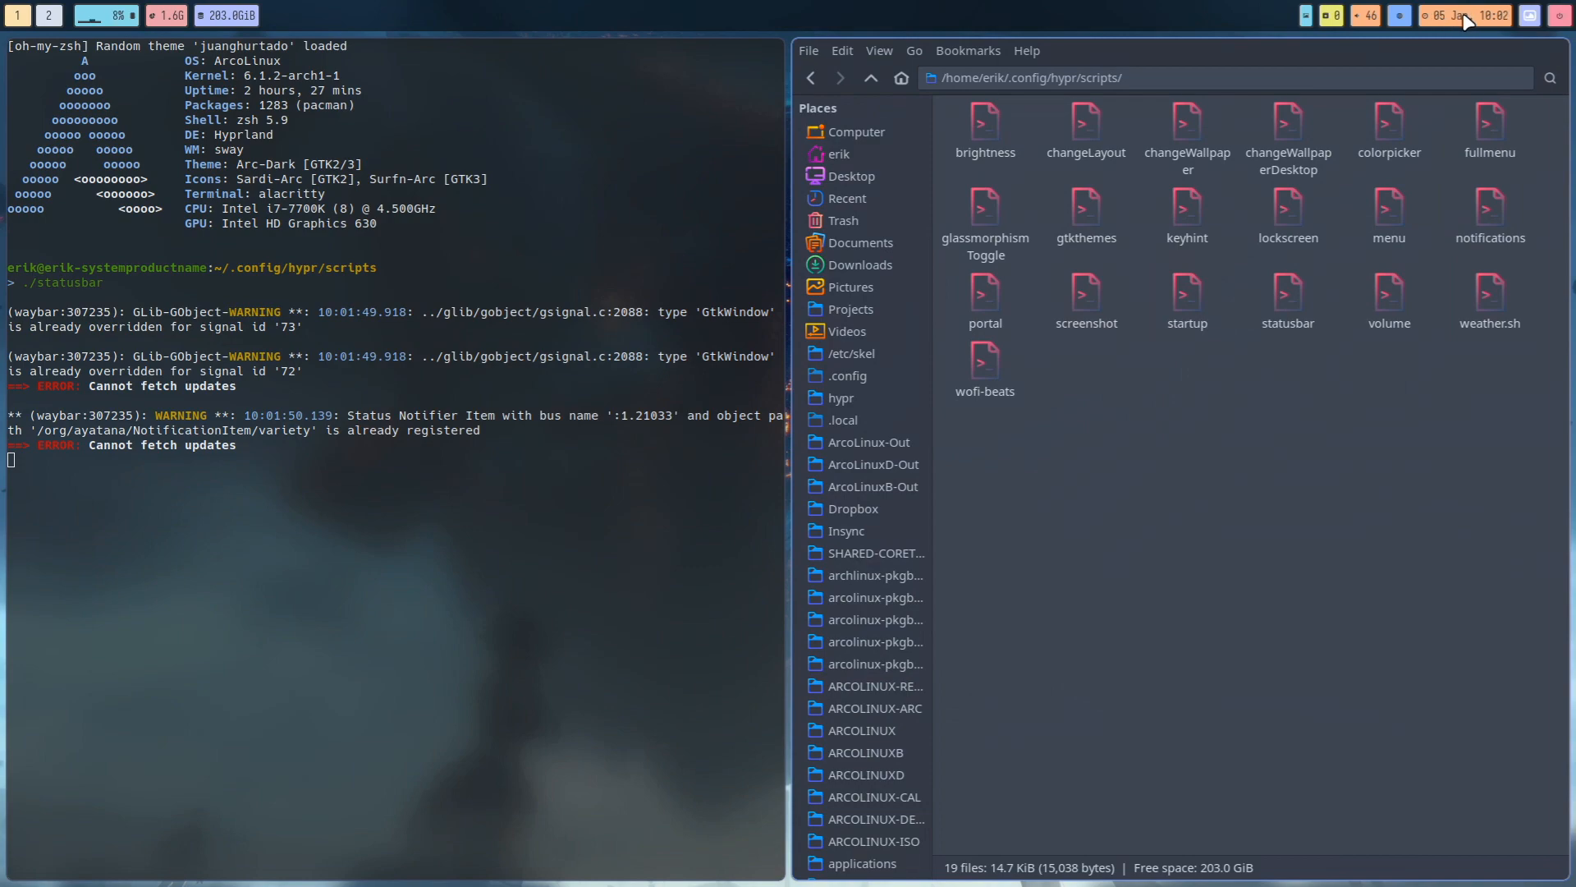
mouse_move(1392, 19)
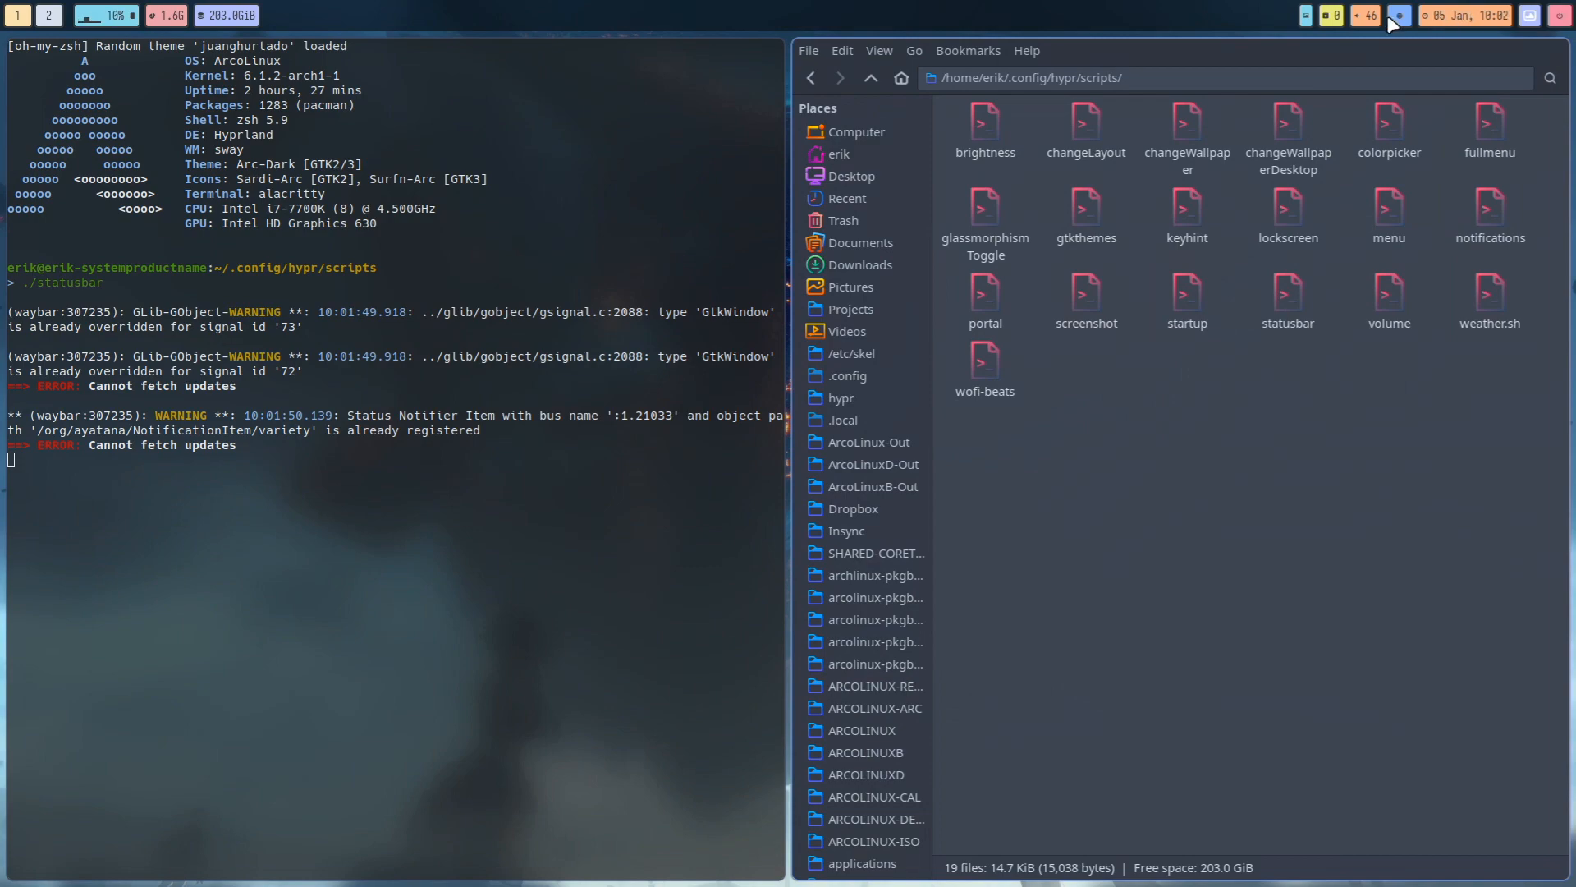